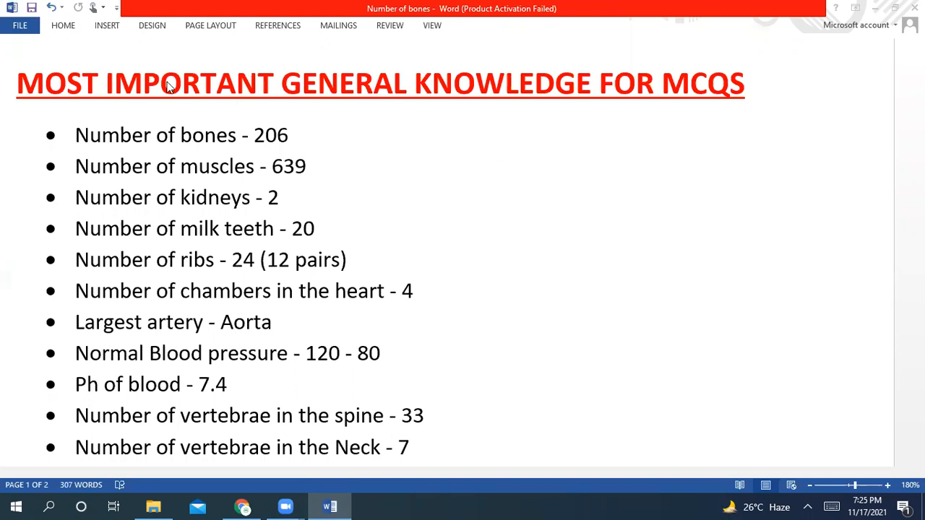
mouse_move(284, 155)
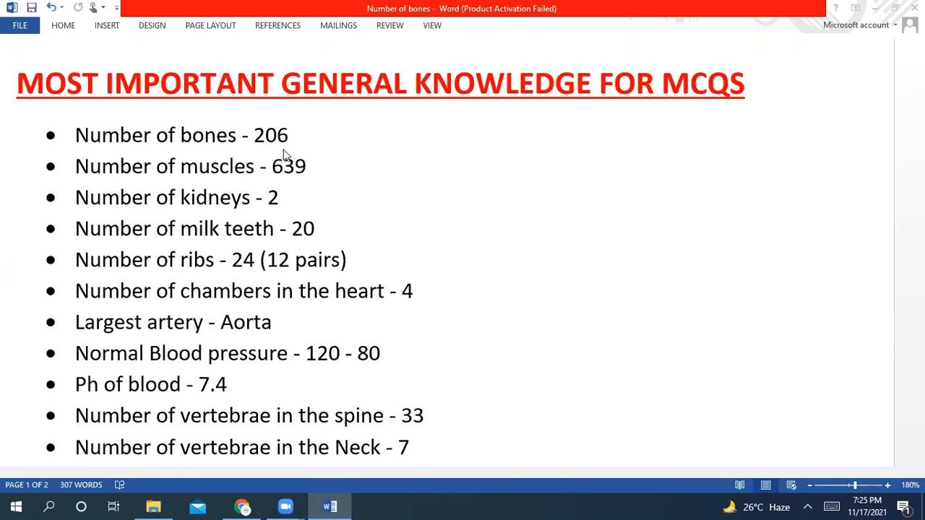
mouse_move(289, 180)
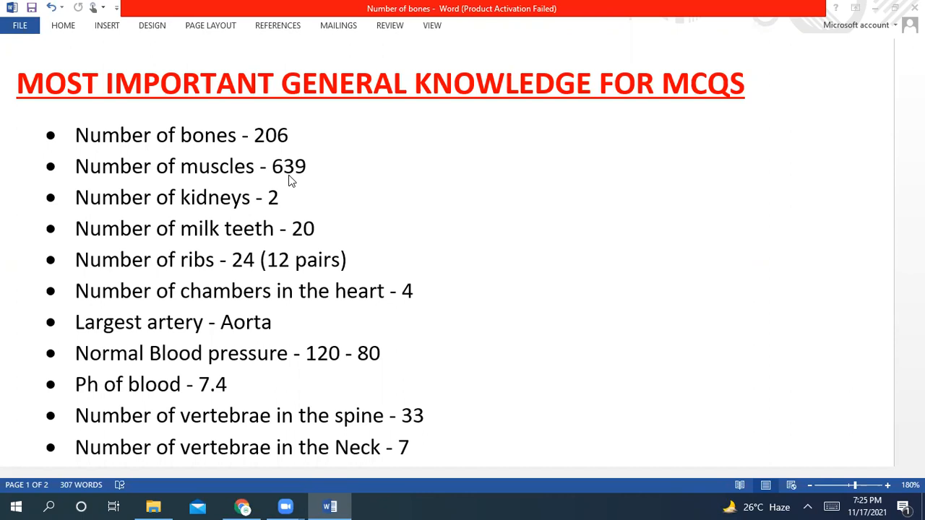
mouse_move(306, 182)
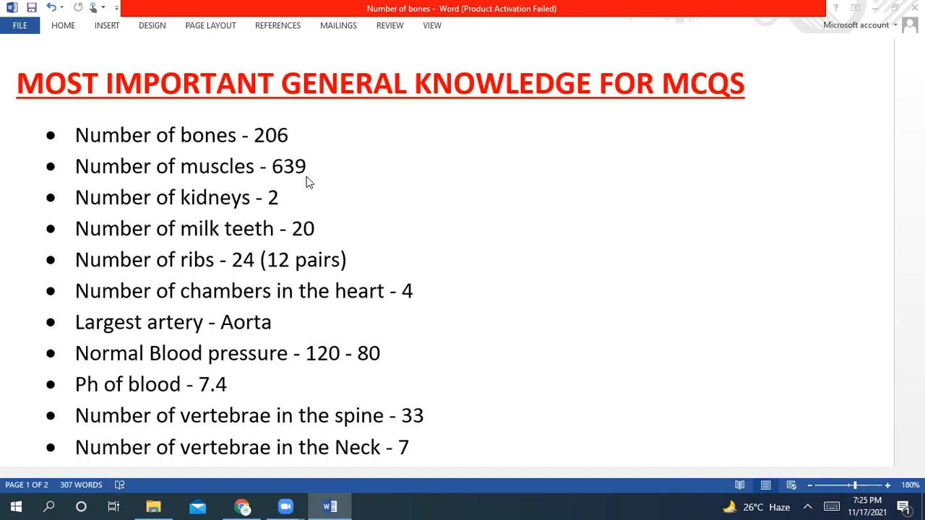
mouse_move(294, 214)
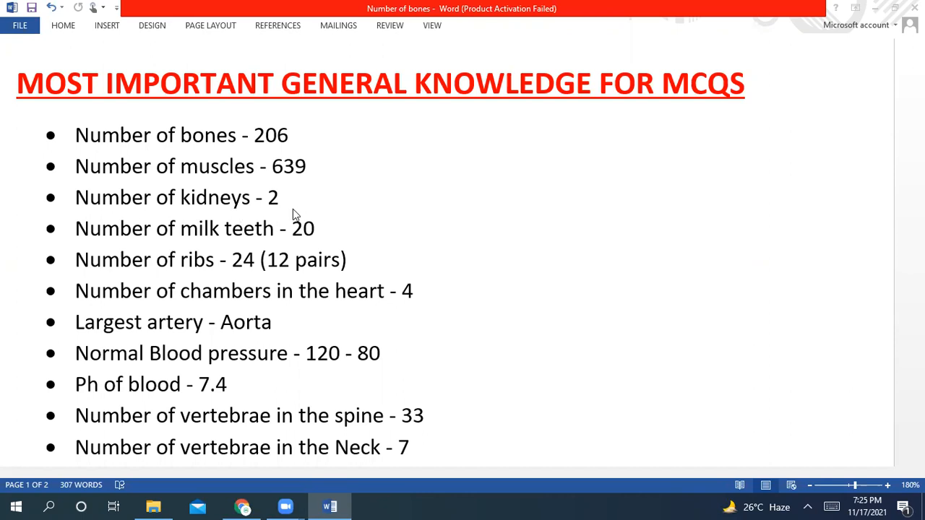
mouse_move(348, 247)
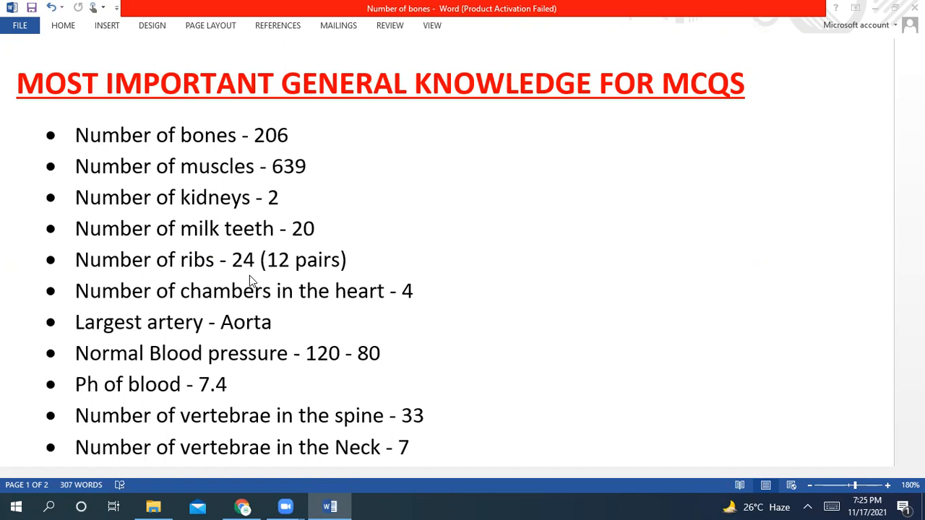
mouse_move(224, 331)
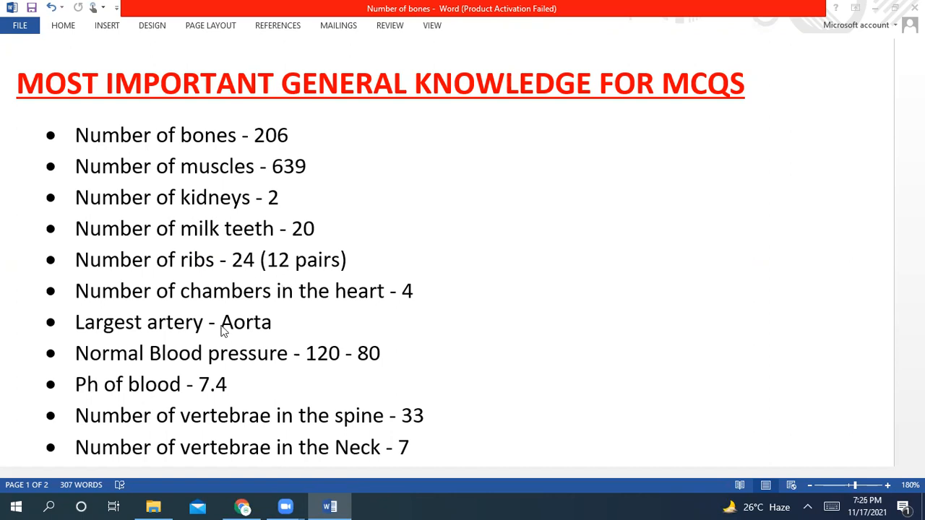
mouse_move(422, 314)
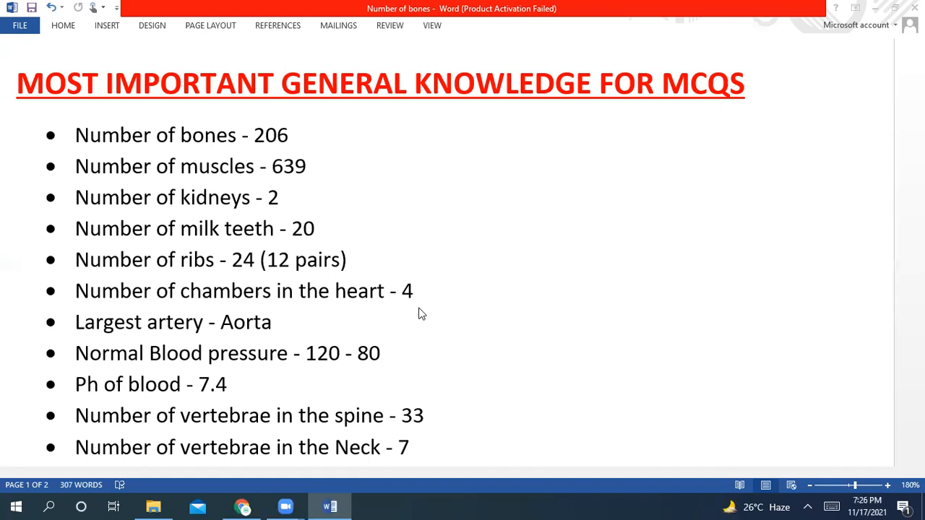
mouse_move(107, 350)
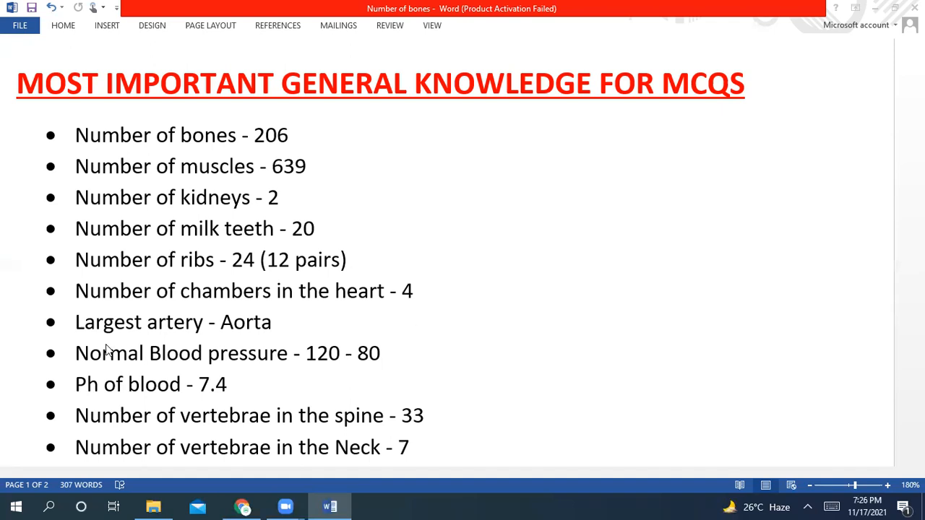
mouse_move(324, 336)
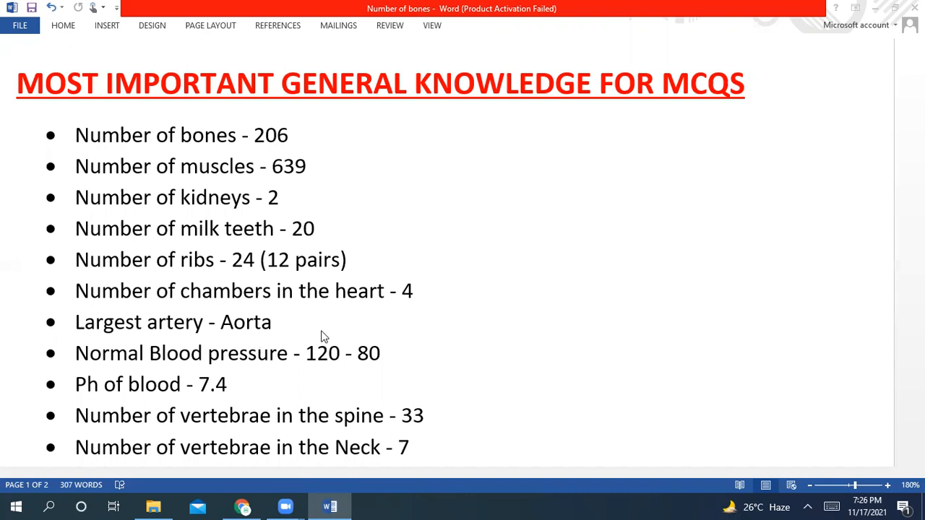
mouse_move(226, 374)
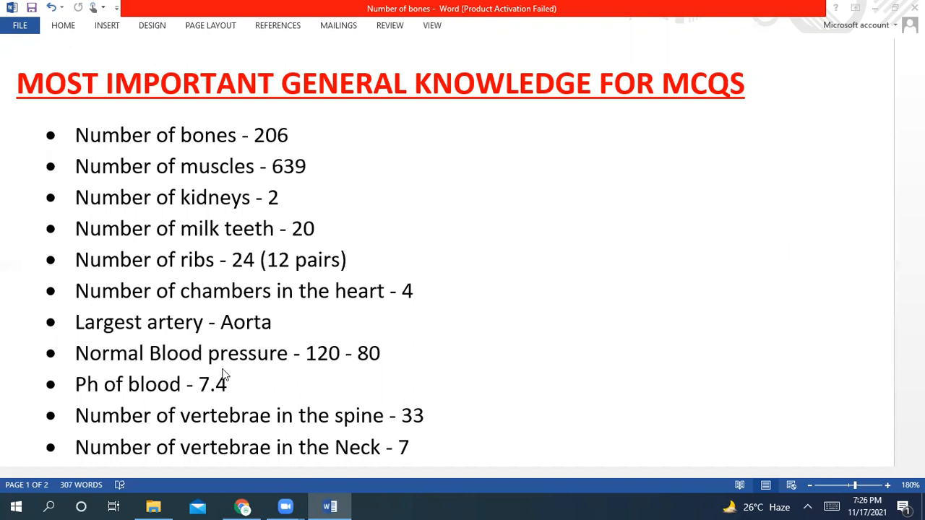
mouse_move(340, 372)
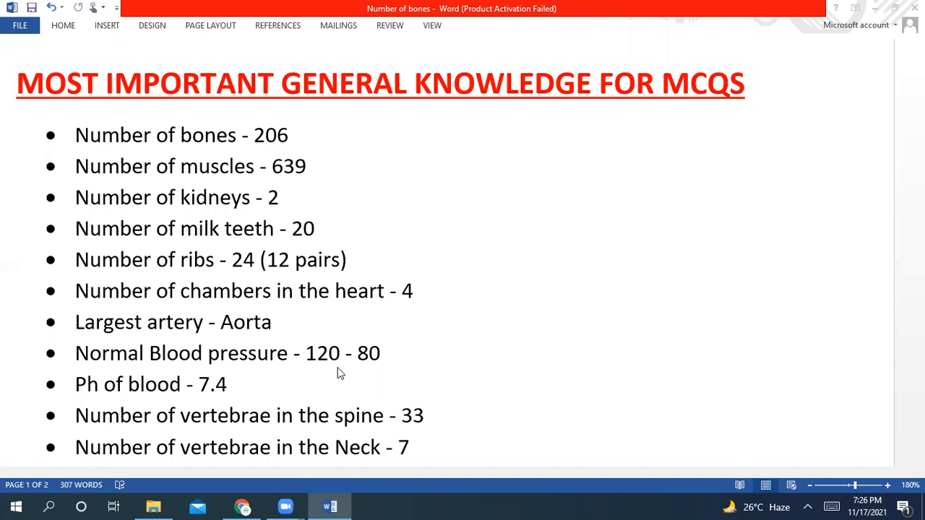
mouse_move(375, 366)
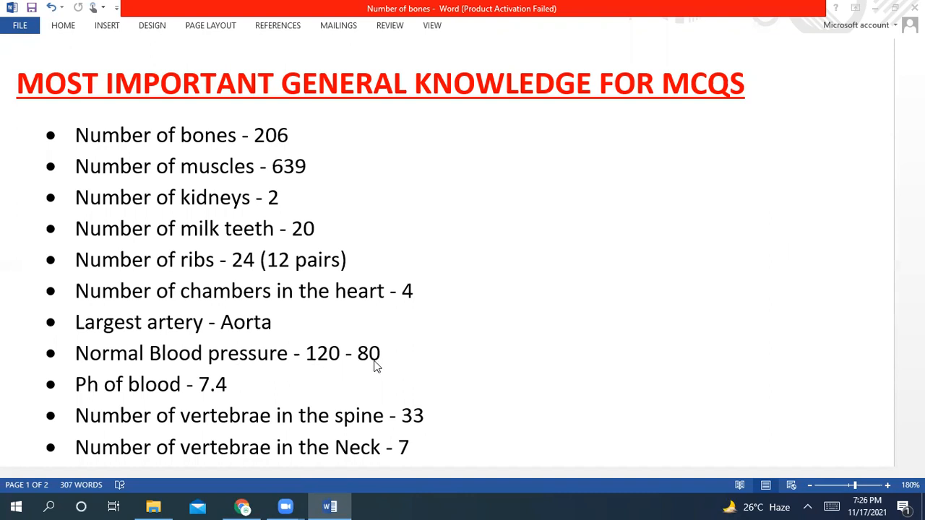
mouse_move(349, 371)
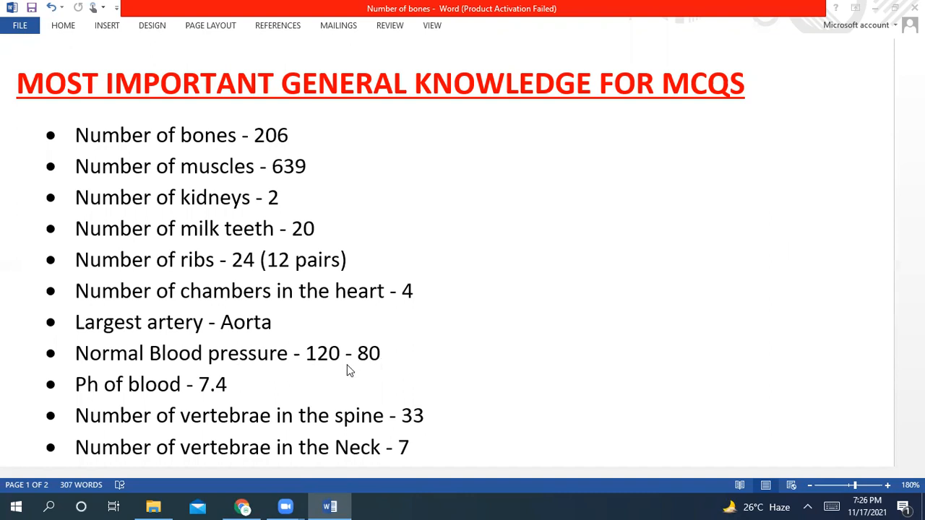
mouse_move(147, 401)
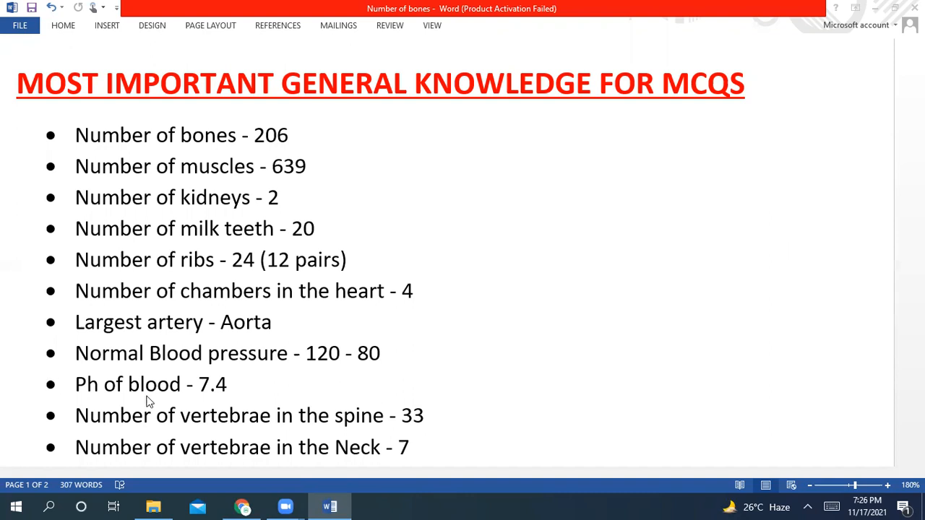
mouse_move(124, 440)
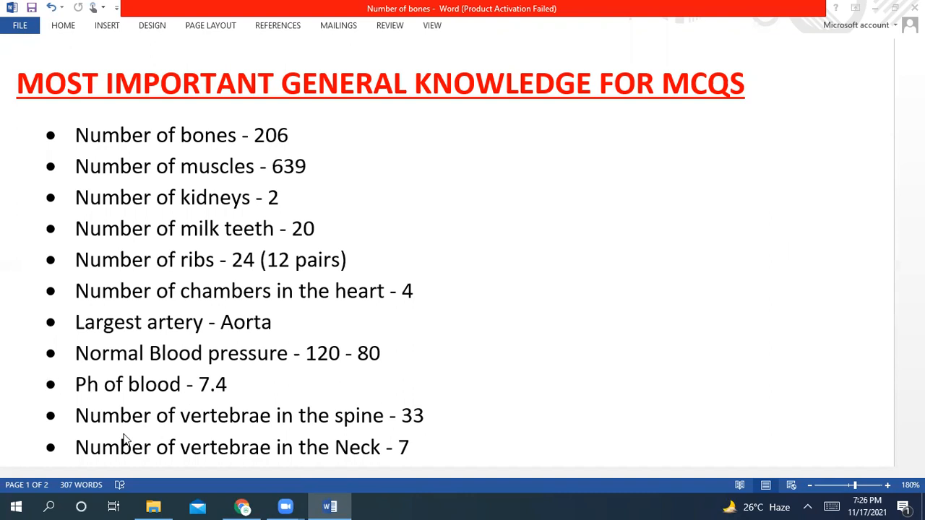
mouse_move(391, 436)
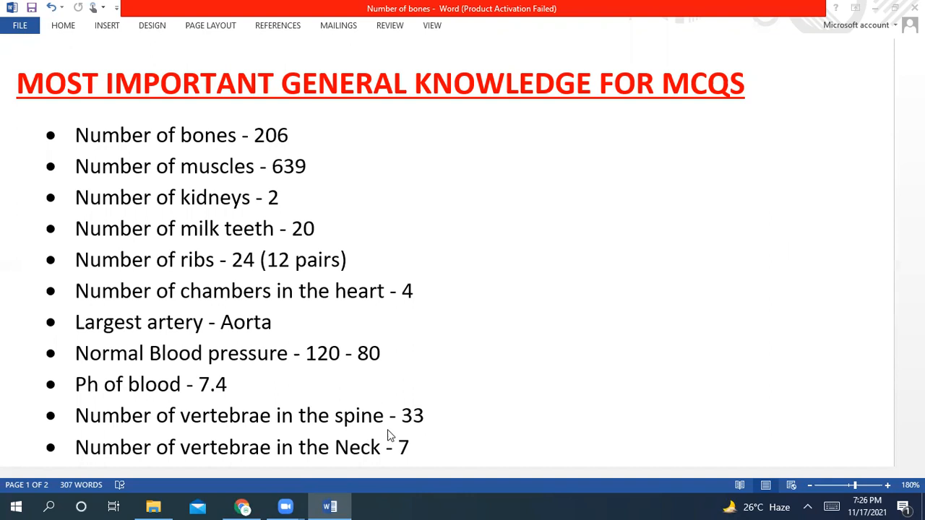
mouse_move(486, 417)
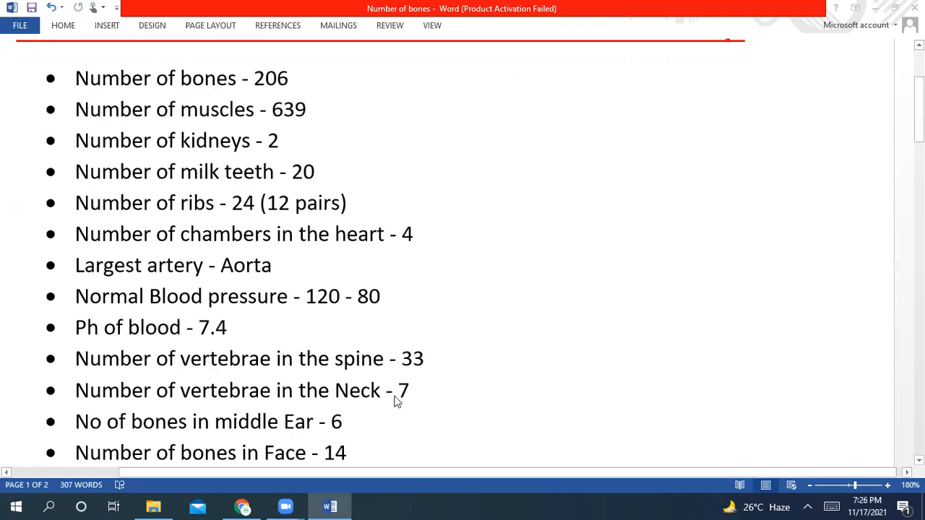
scroll("down", 3)
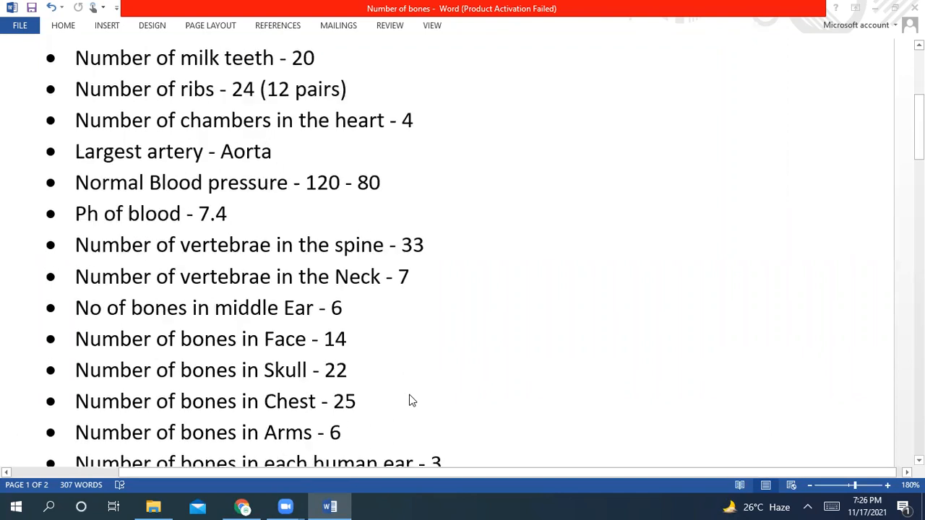
mouse_move(299, 327)
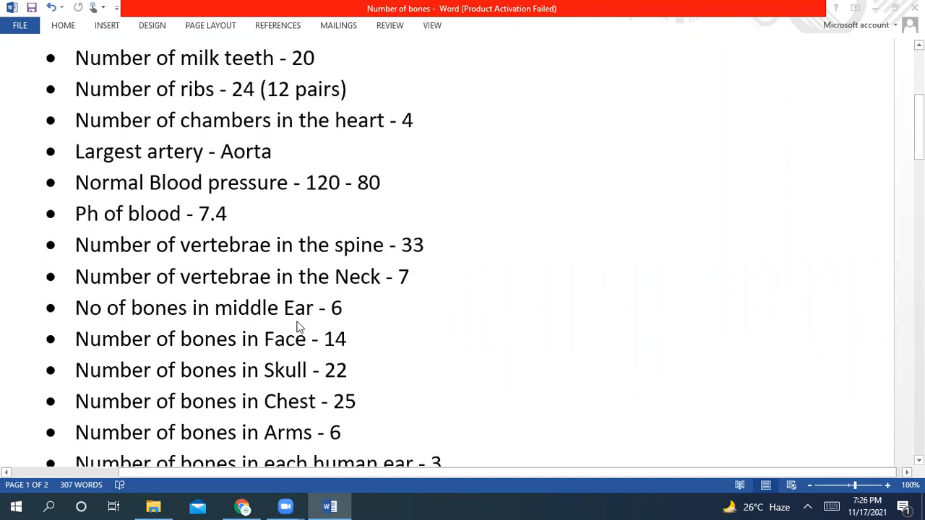
scroll("down", 3)
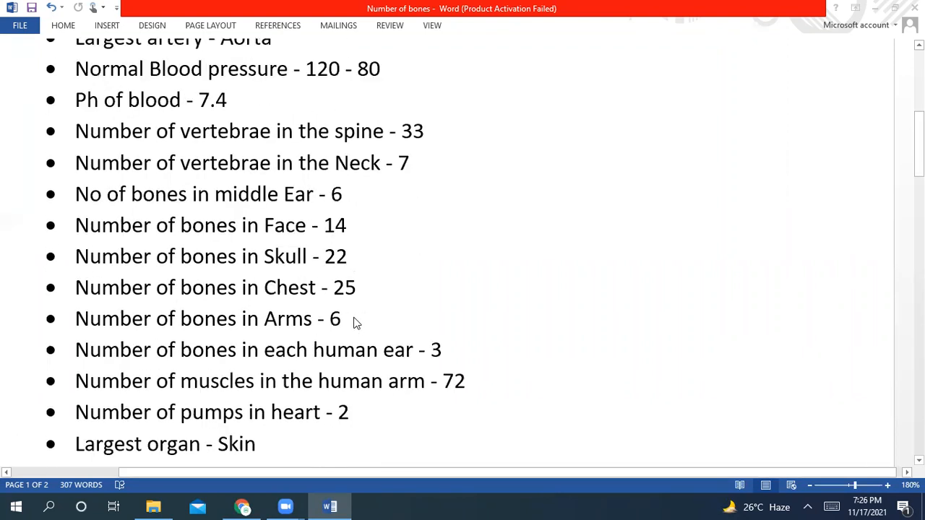
mouse_move(370, 279)
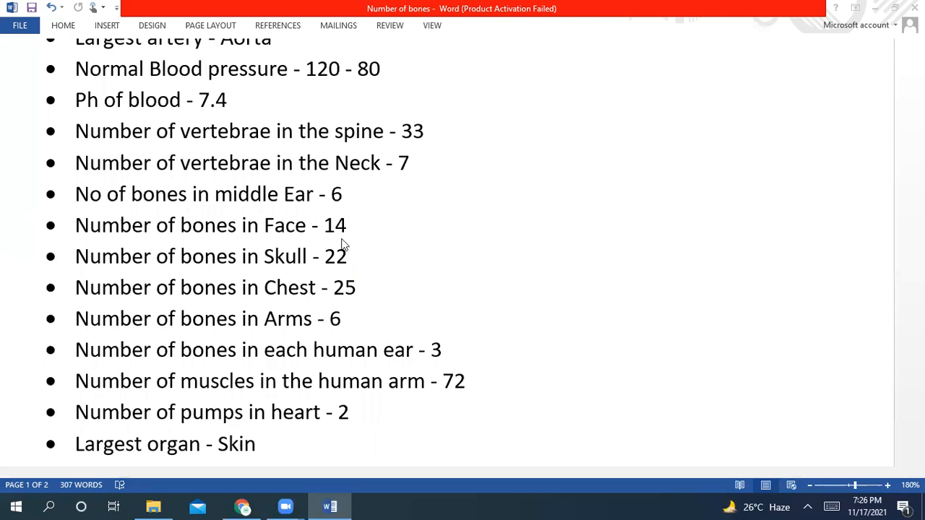
mouse_move(255, 275)
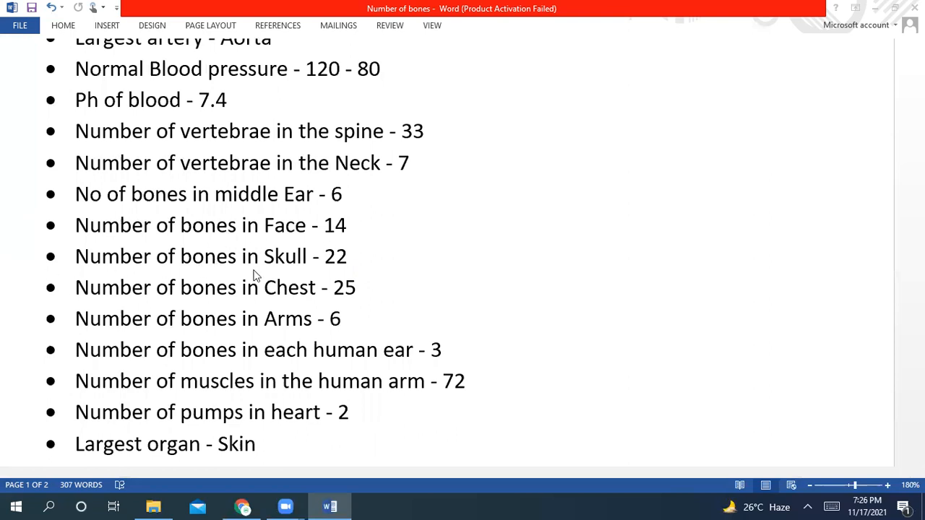
mouse_move(345, 270)
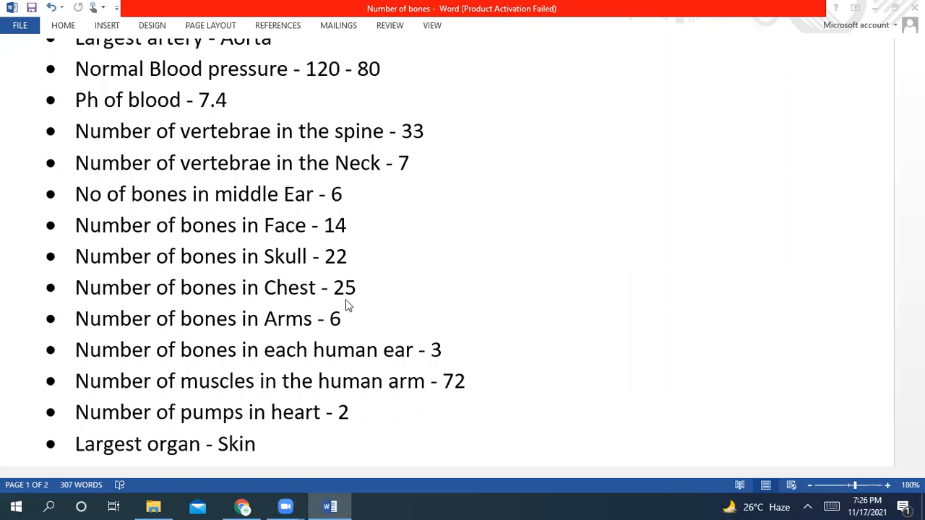
mouse_move(330, 335)
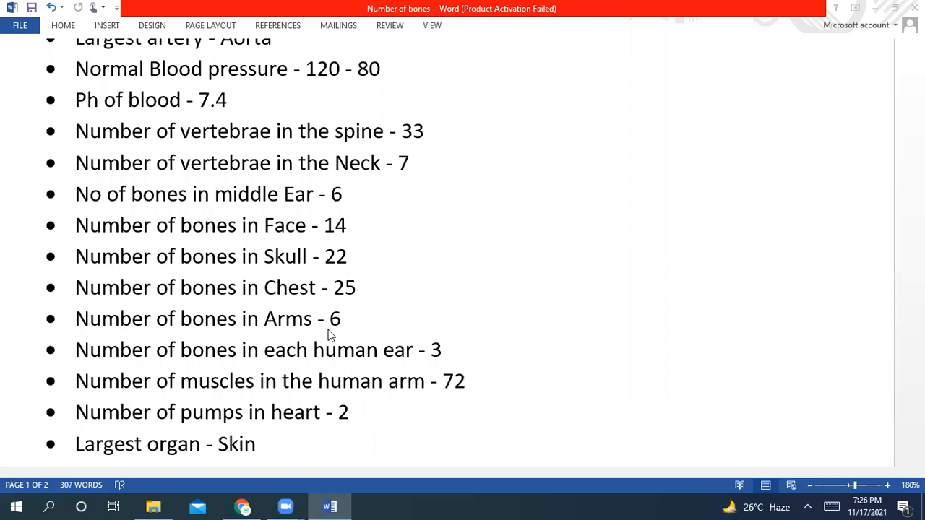
scroll("down", 3)
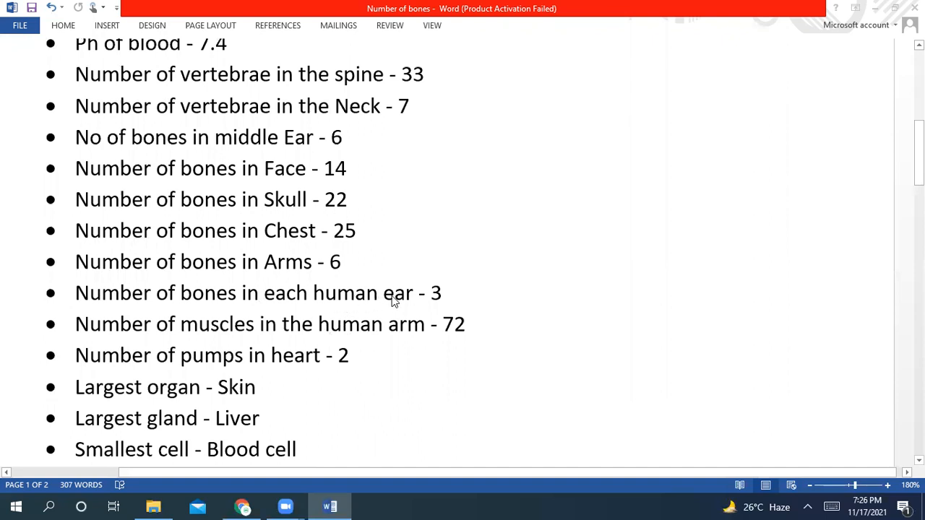
mouse_move(322, 344)
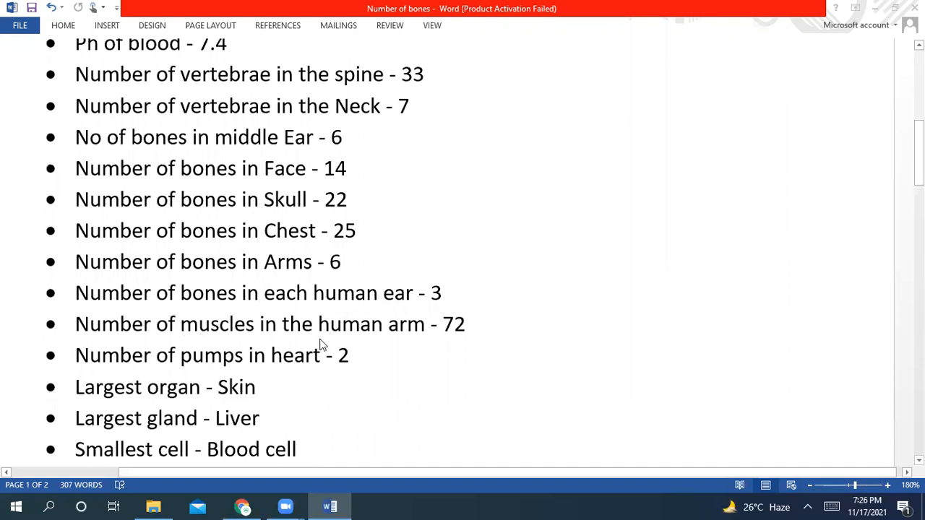
mouse_move(202, 392)
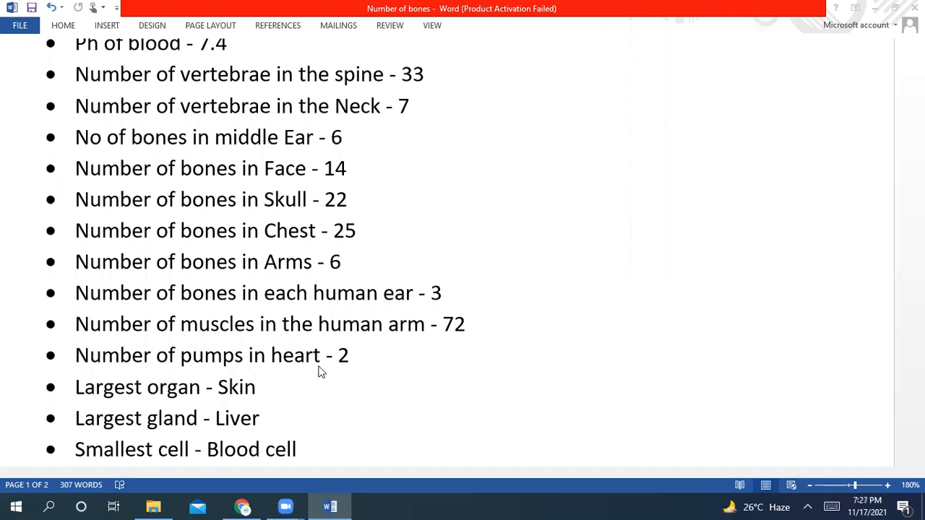
scroll("down", 3)
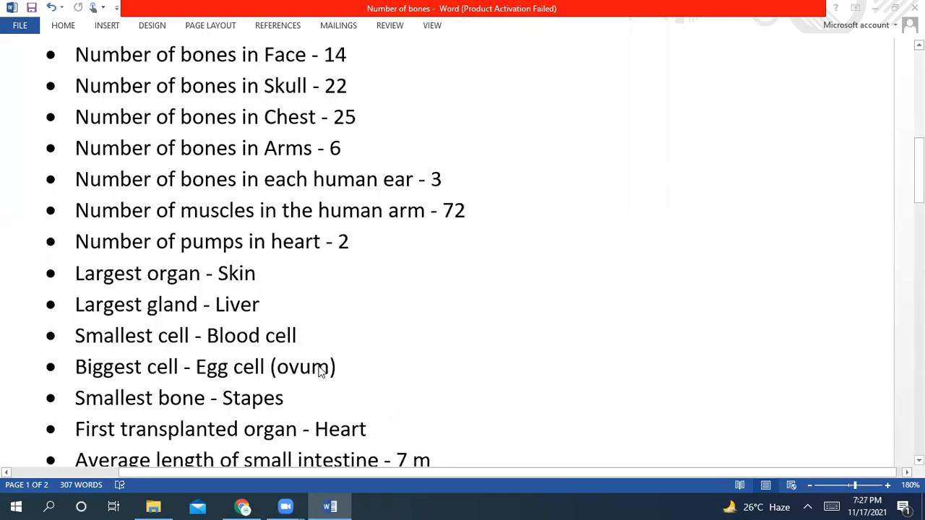
mouse_move(181, 294)
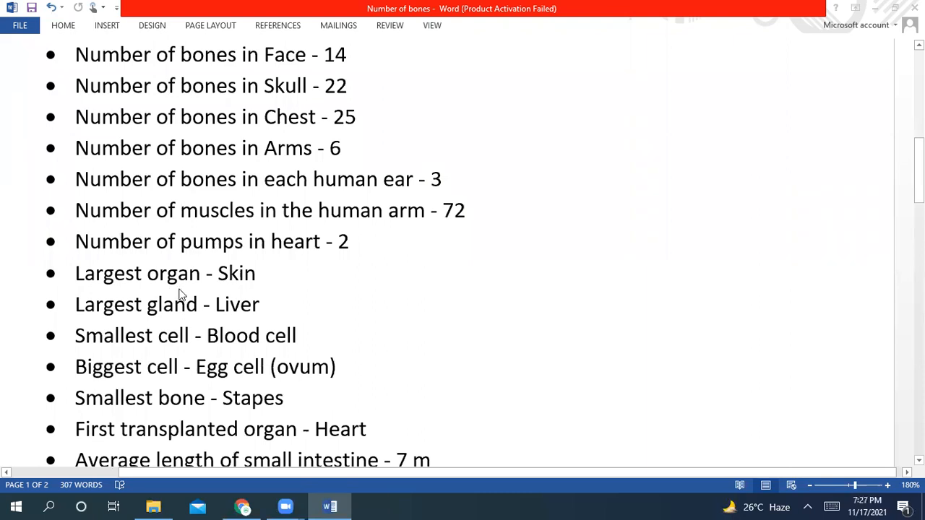
mouse_move(263, 291)
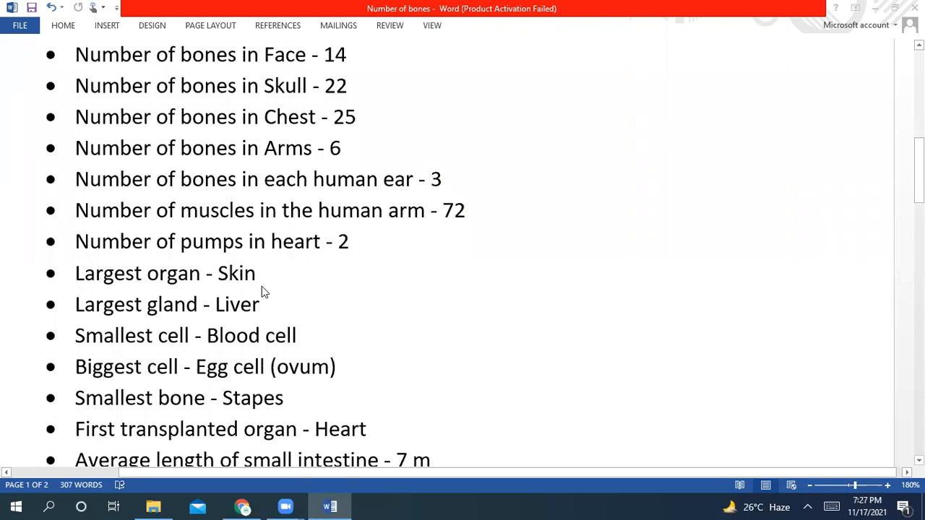
mouse_move(139, 319)
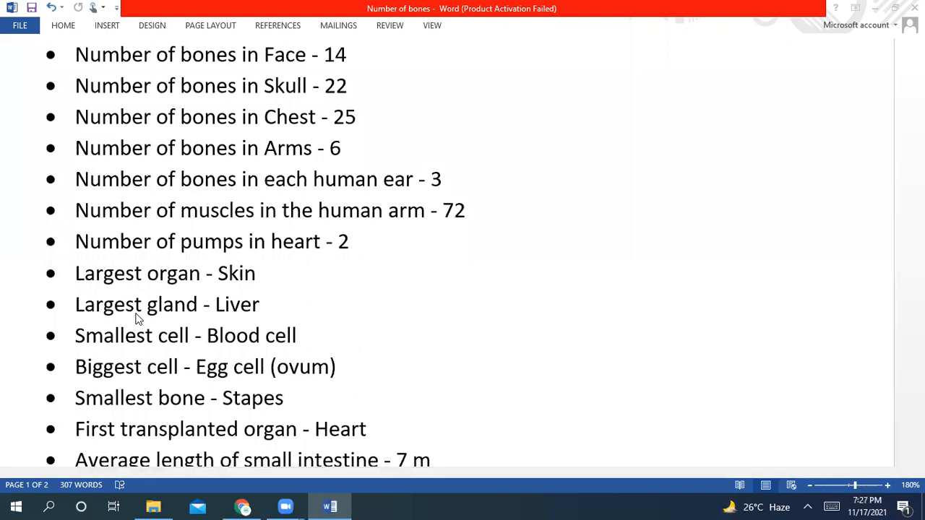
mouse_move(139, 335)
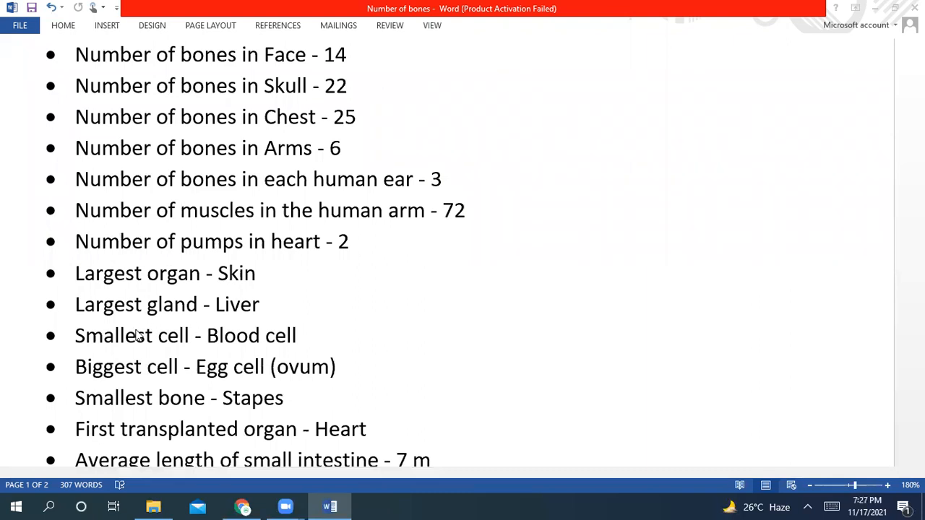
mouse_move(273, 353)
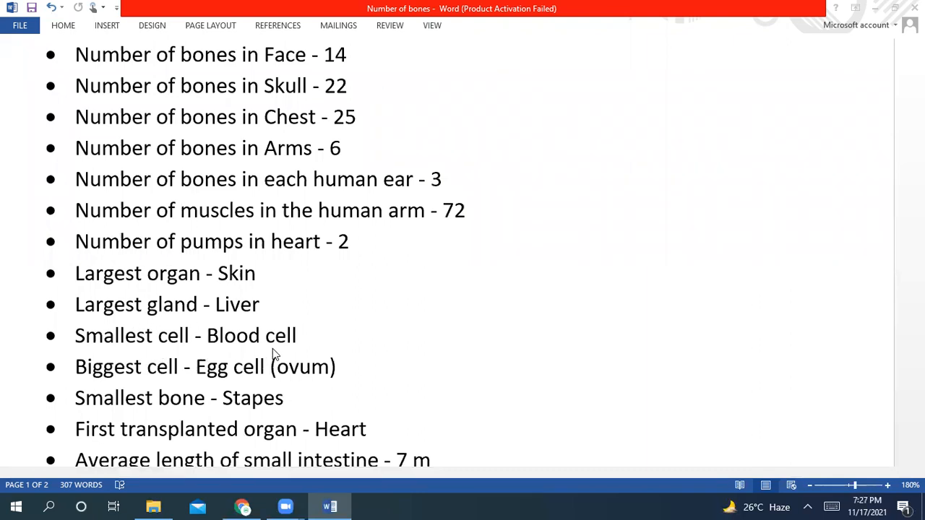
scroll("down", 3)
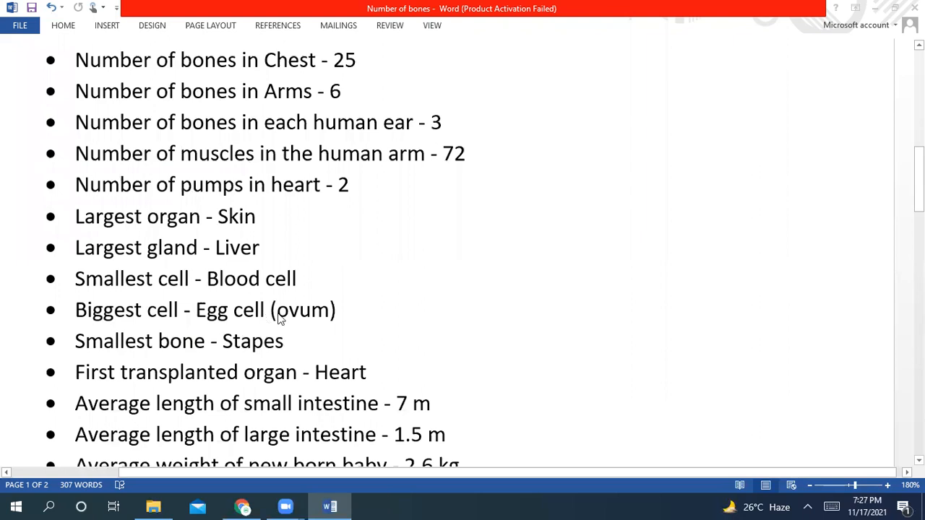
mouse_move(324, 320)
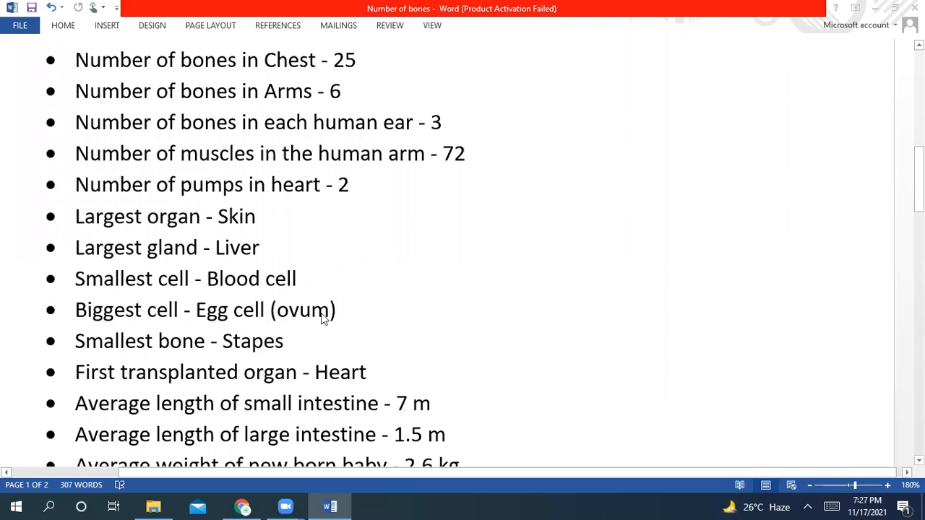
scroll("down", 3)
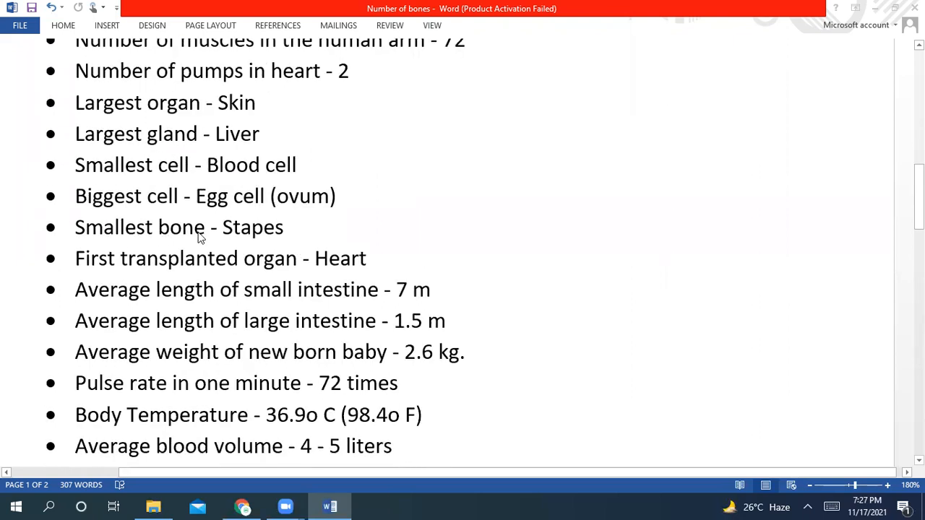
mouse_move(254, 238)
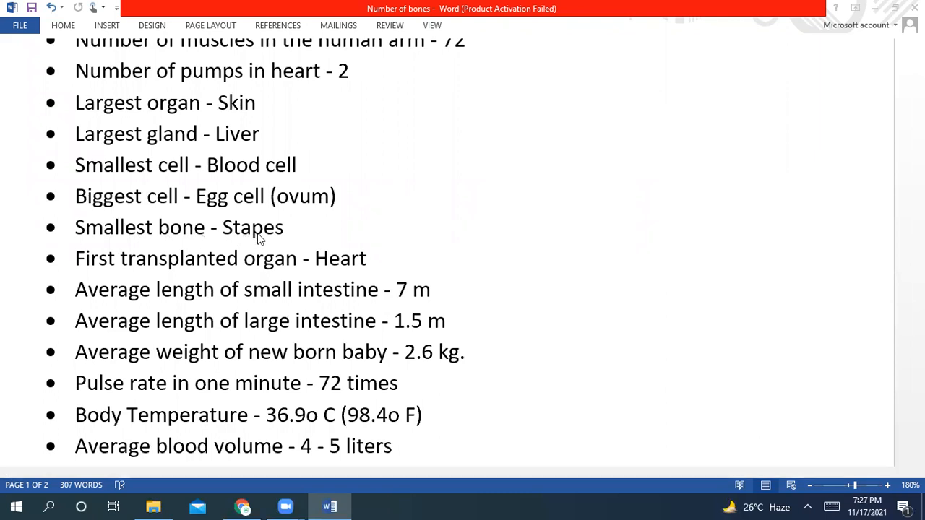
mouse_move(390, 274)
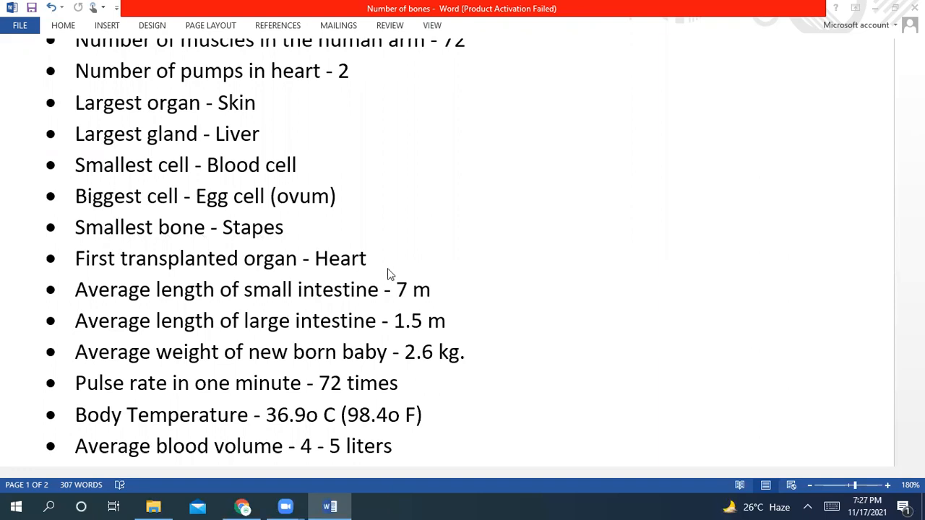
mouse_move(124, 303)
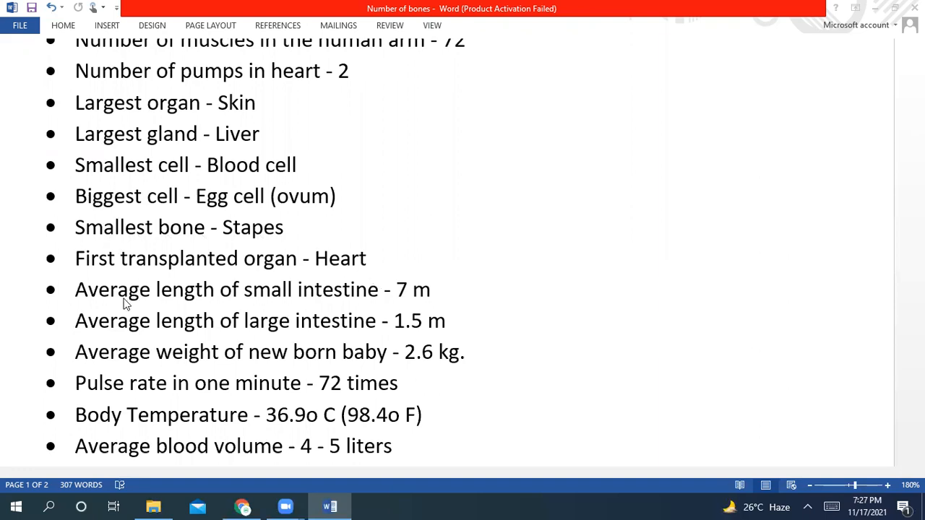
mouse_move(421, 302)
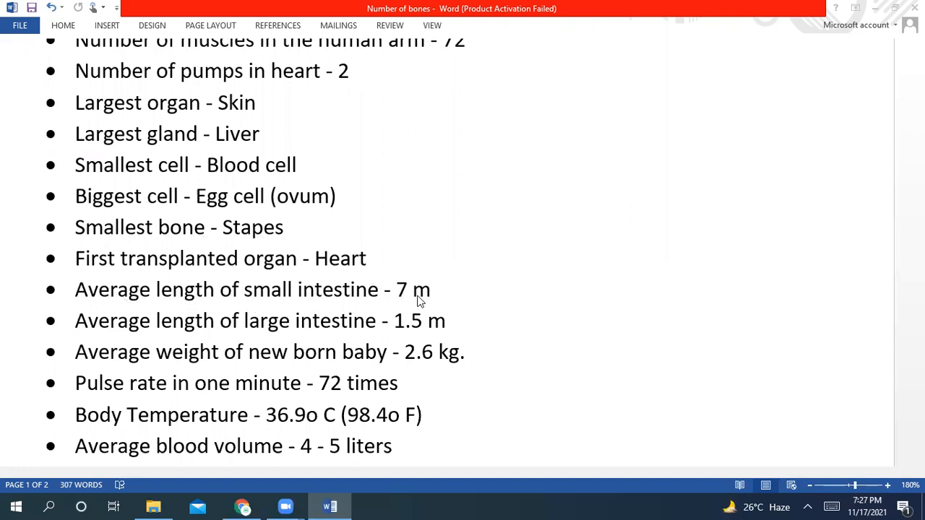
mouse_move(443, 302)
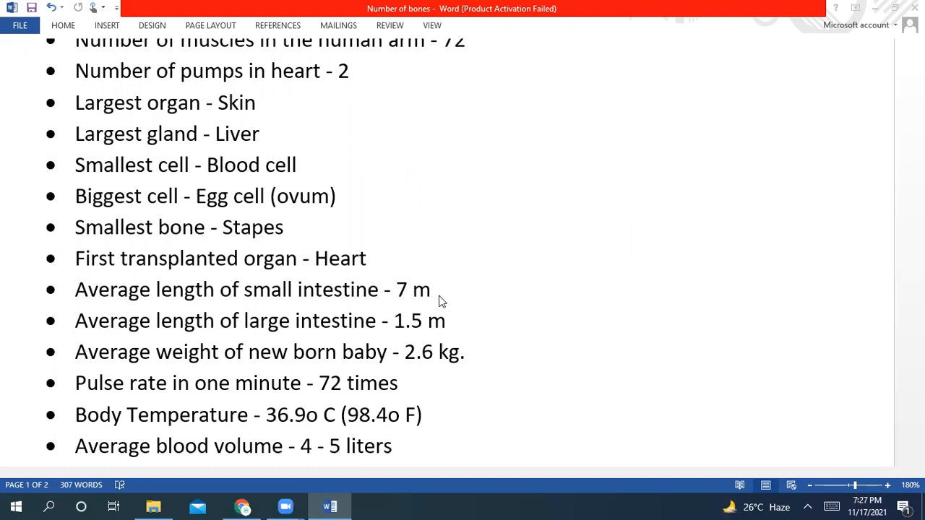
scroll("down", 3)
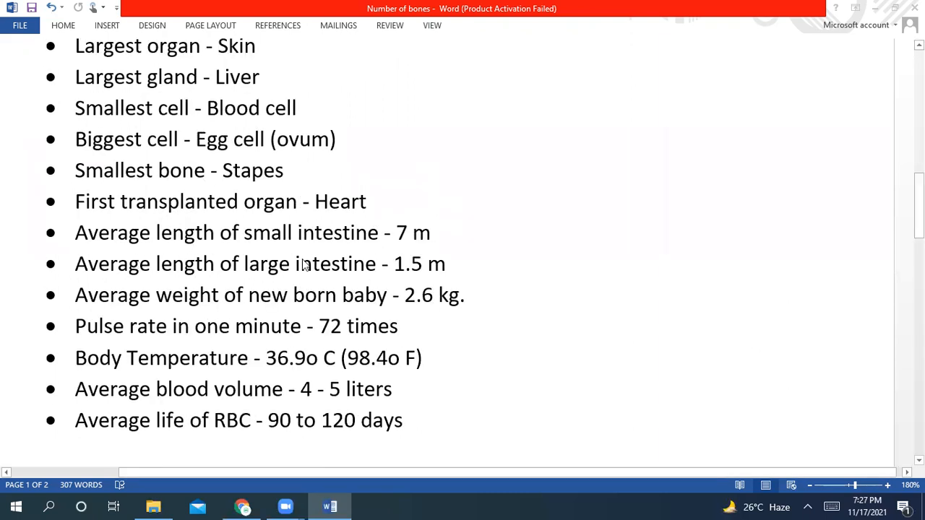
mouse_move(320, 284)
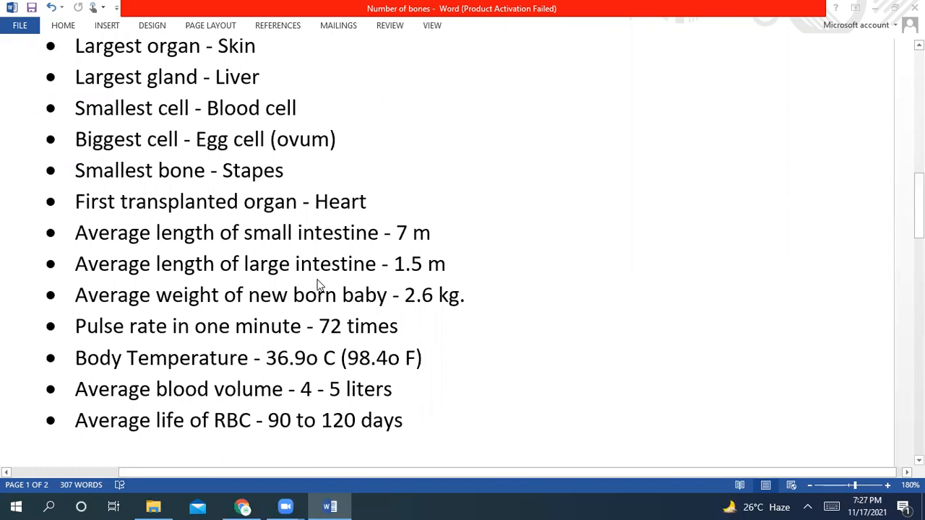
mouse_move(398, 280)
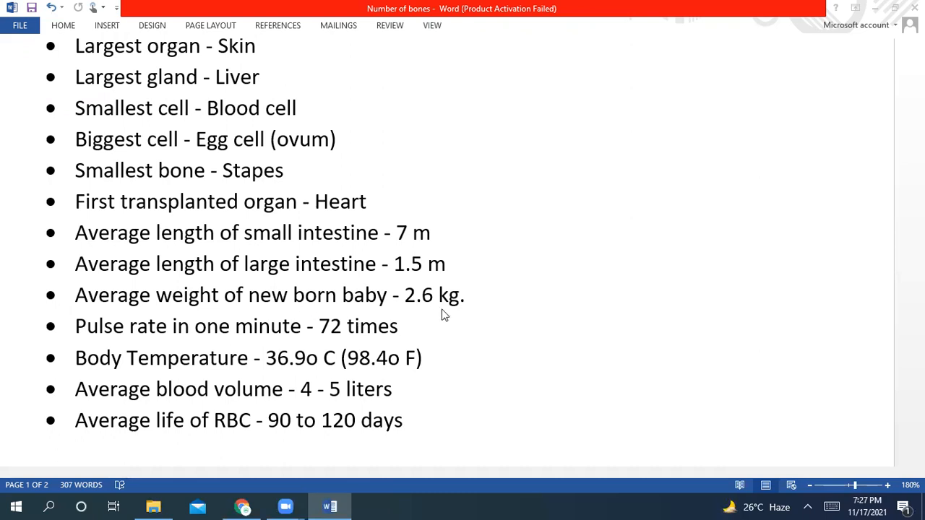
mouse_move(444, 315)
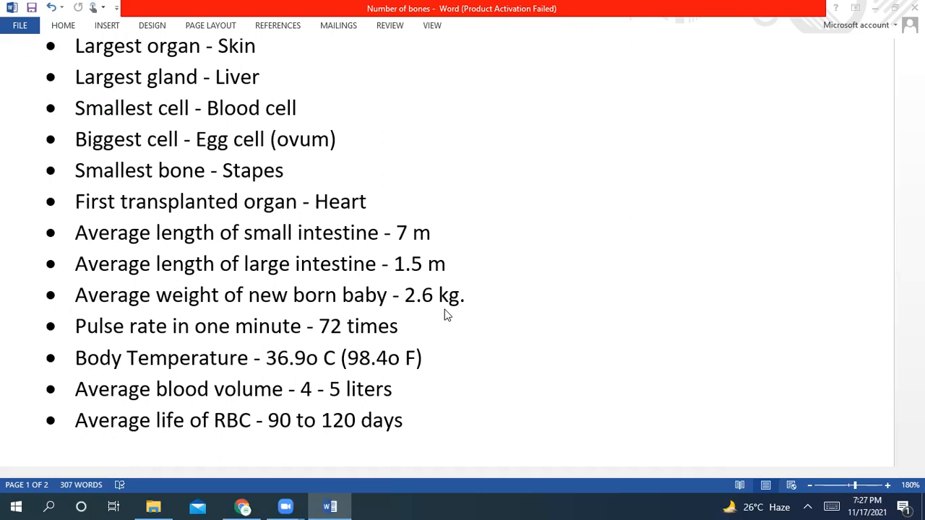
mouse_move(465, 302)
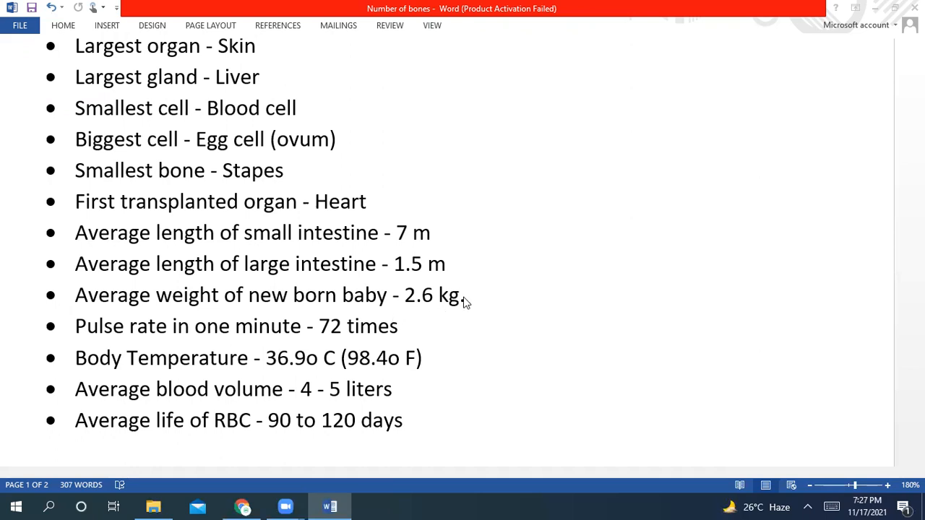
scroll("down", 3)
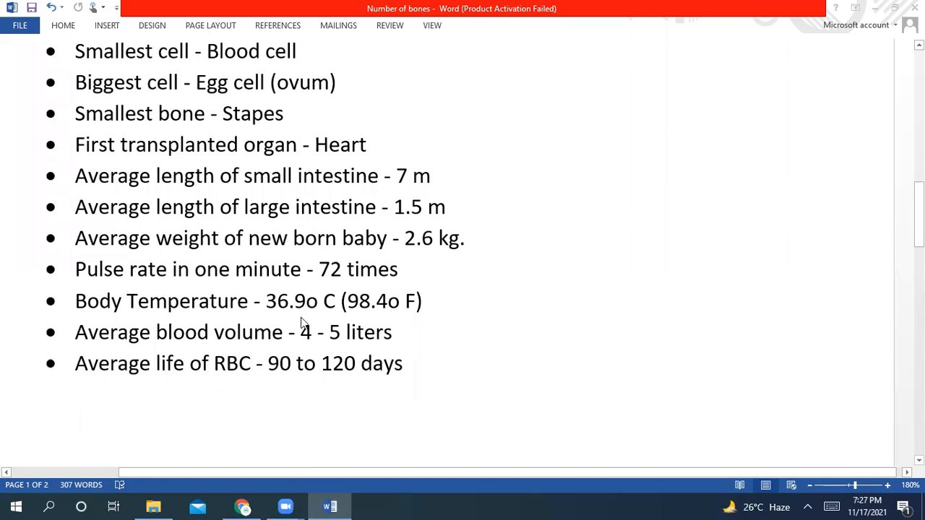
mouse_move(305, 316)
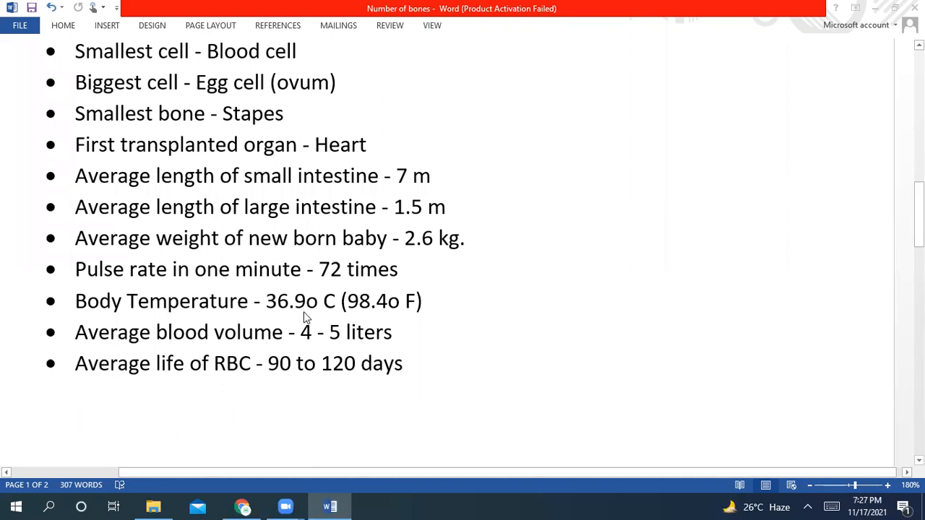
mouse_move(314, 316)
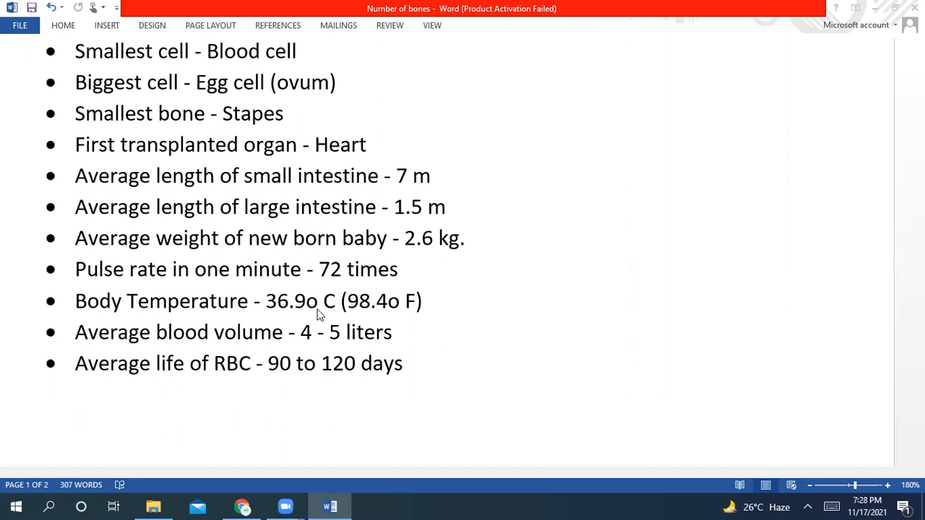
mouse_move(331, 296)
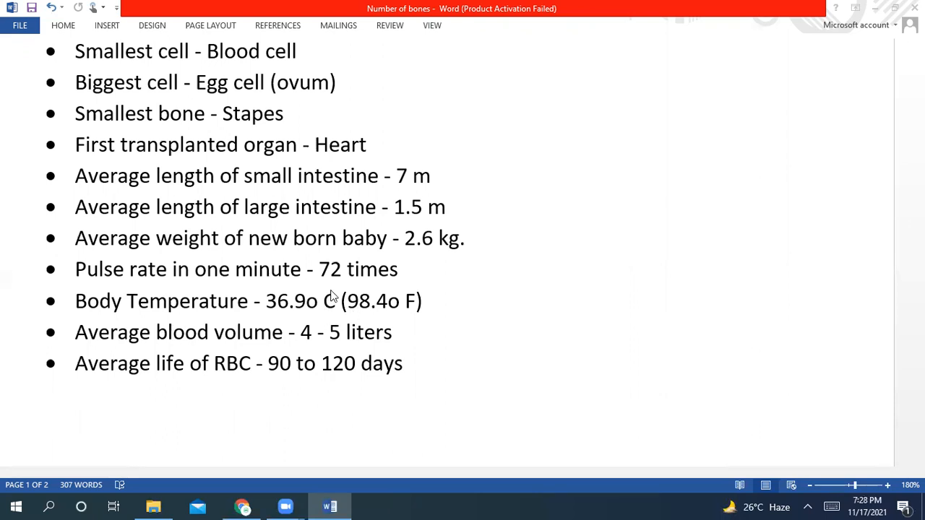
mouse_move(318, 295)
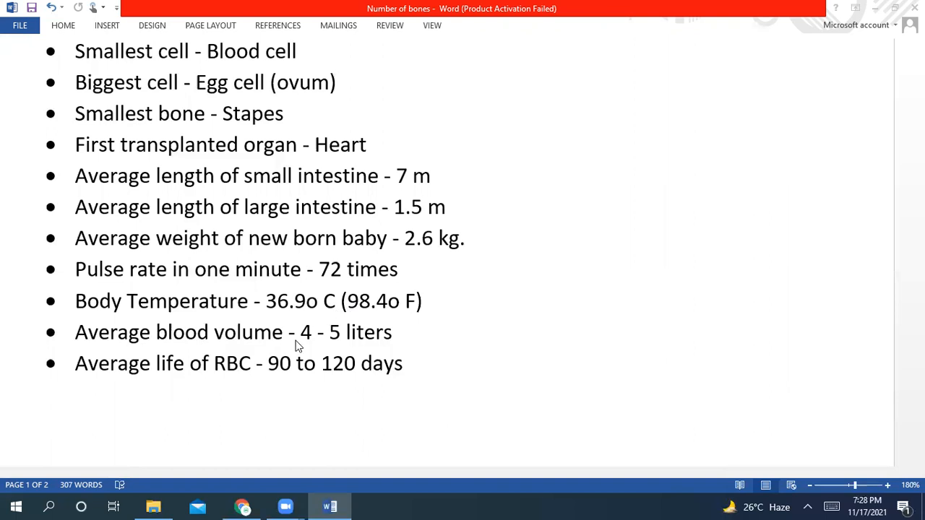
scroll("down", 3)
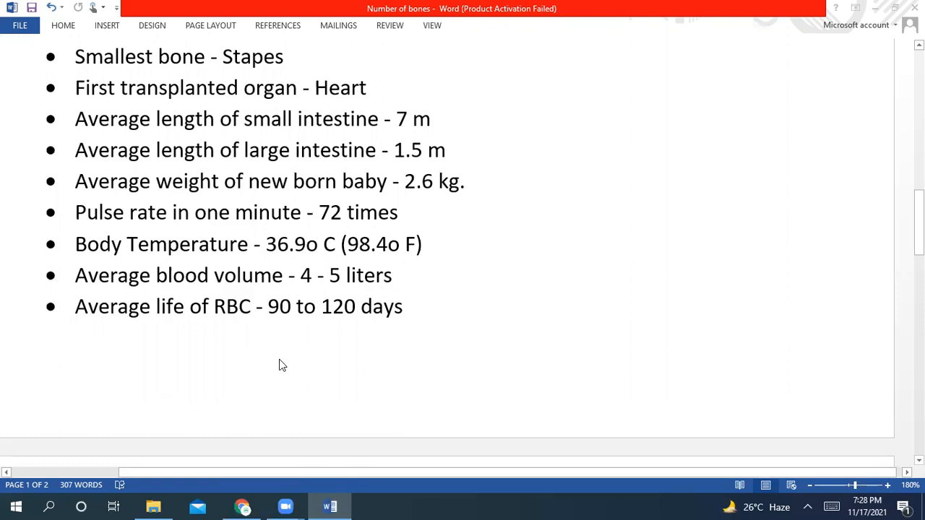
scroll("down", 3)
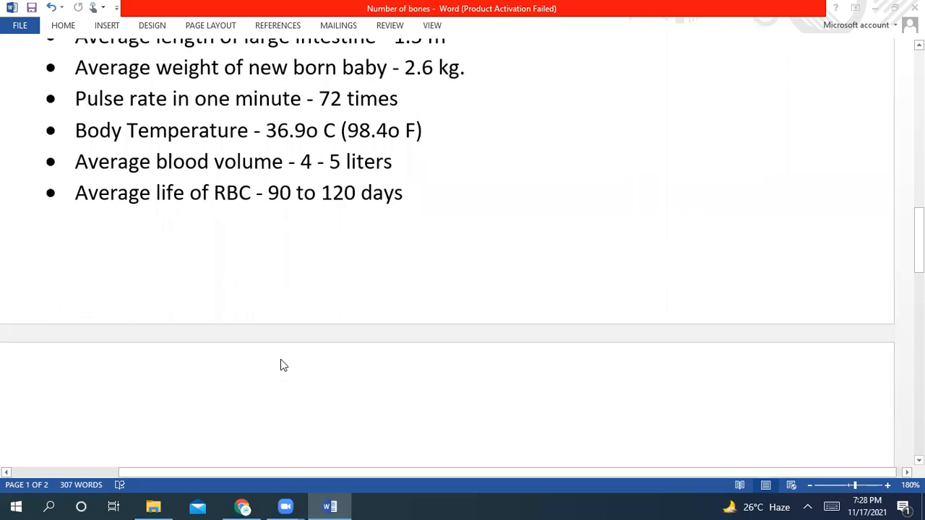
scroll("down", 3)
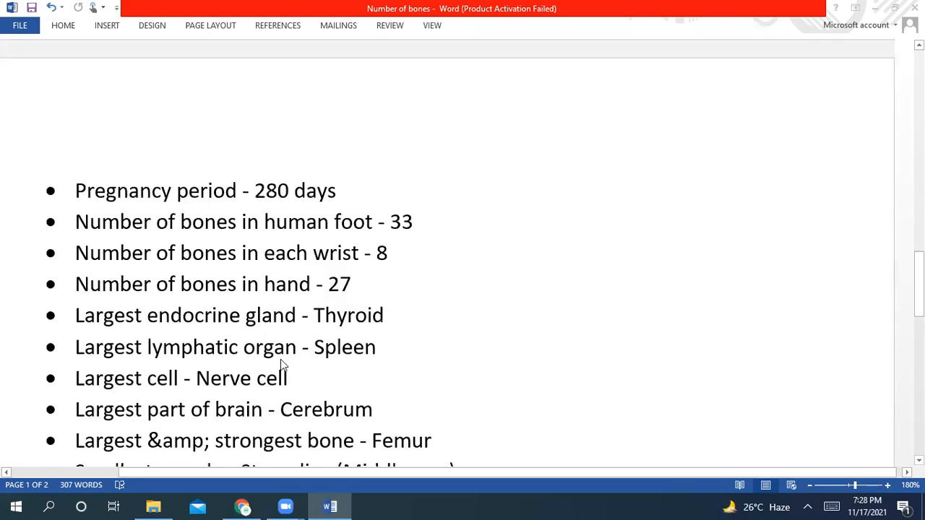
scroll("down", 3)
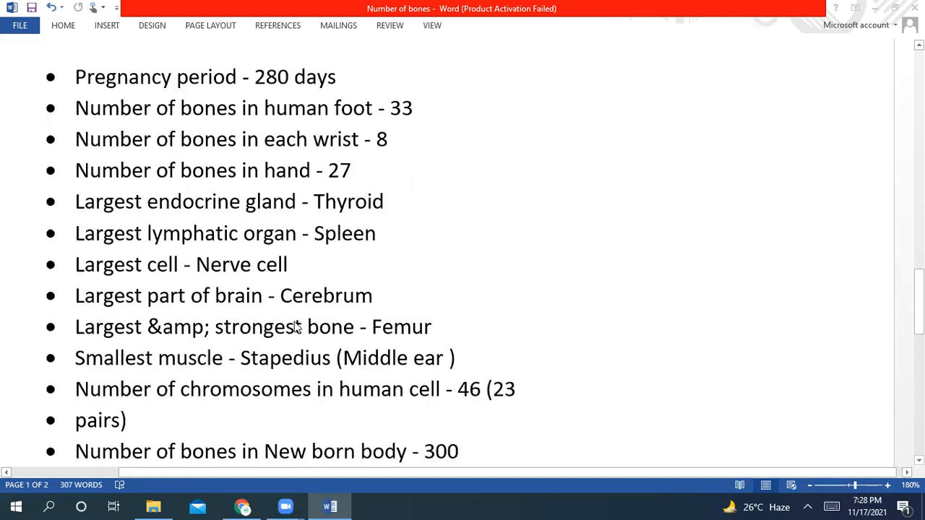
mouse_move(374, 265)
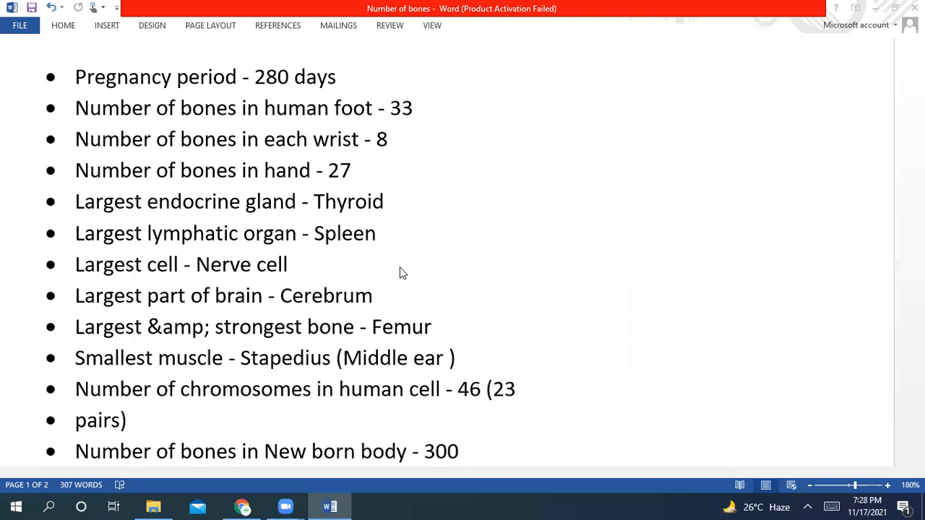
mouse_move(392, 282)
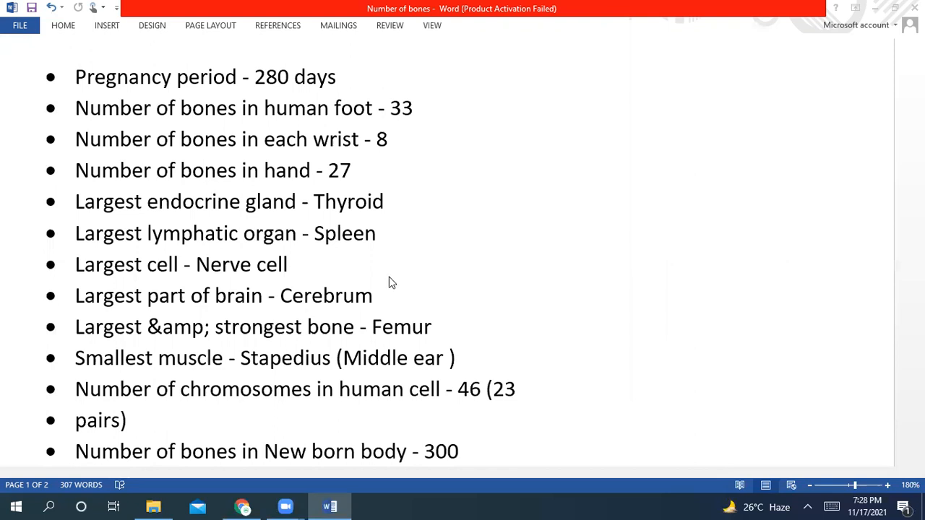
mouse_move(205, 347)
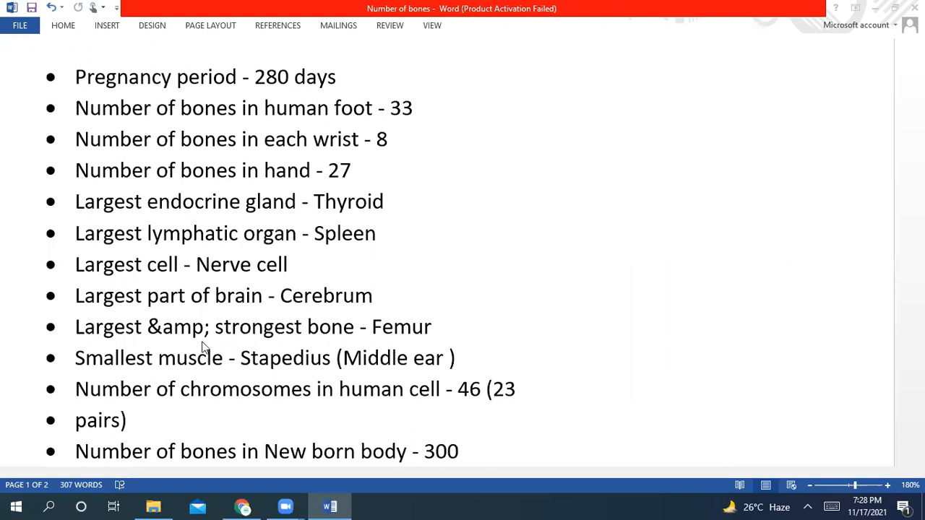
scroll("down", 3)
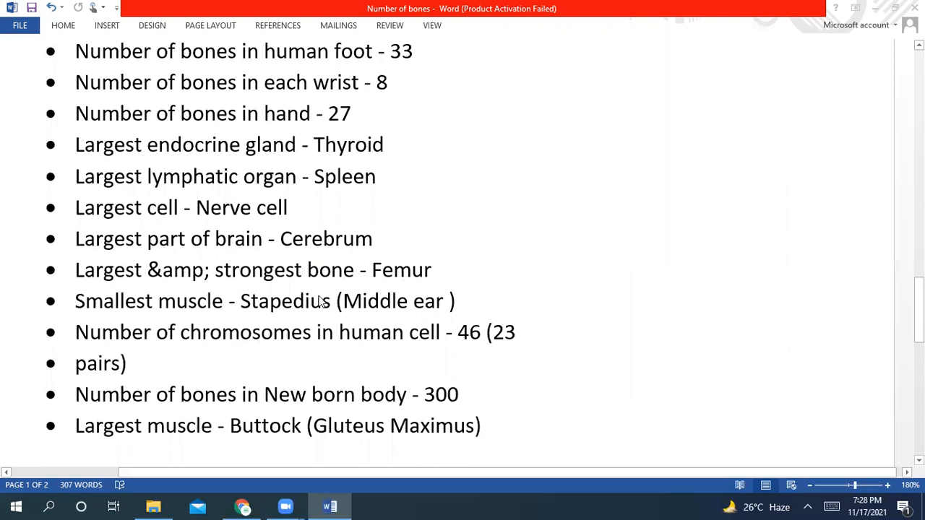
mouse_move(334, 321)
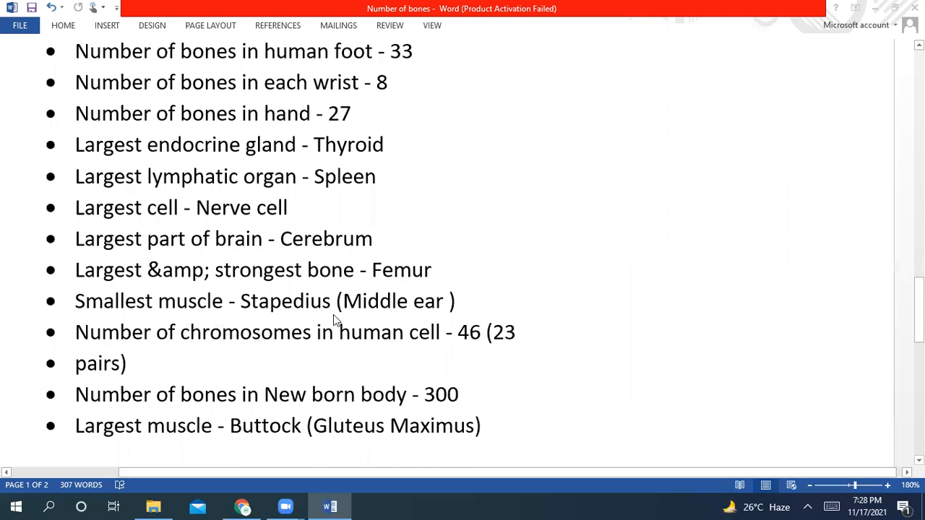
mouse_move(285, 320)
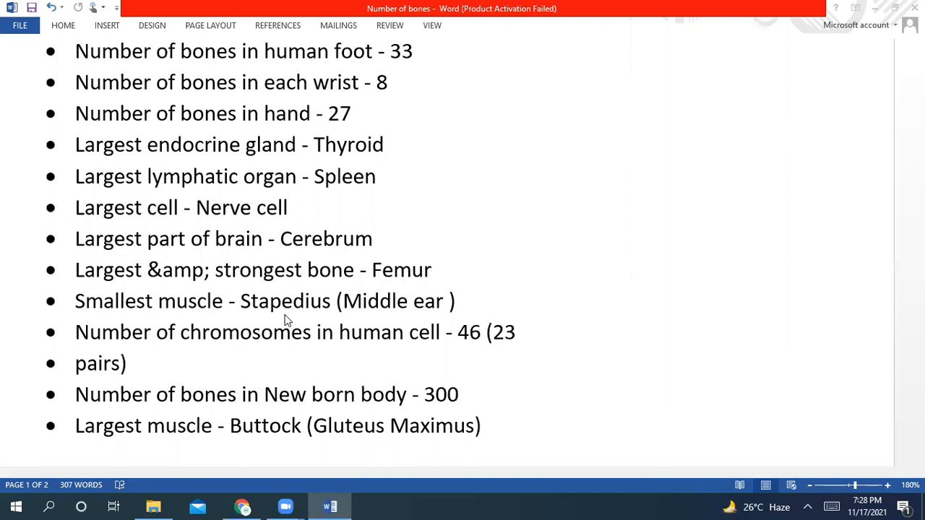
mouse_move(322, 371)
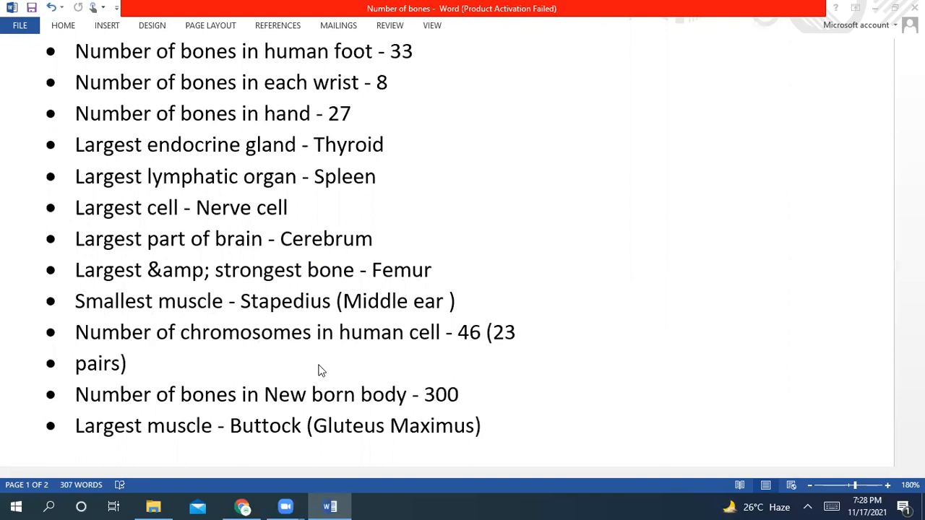
scroll("down", 3)
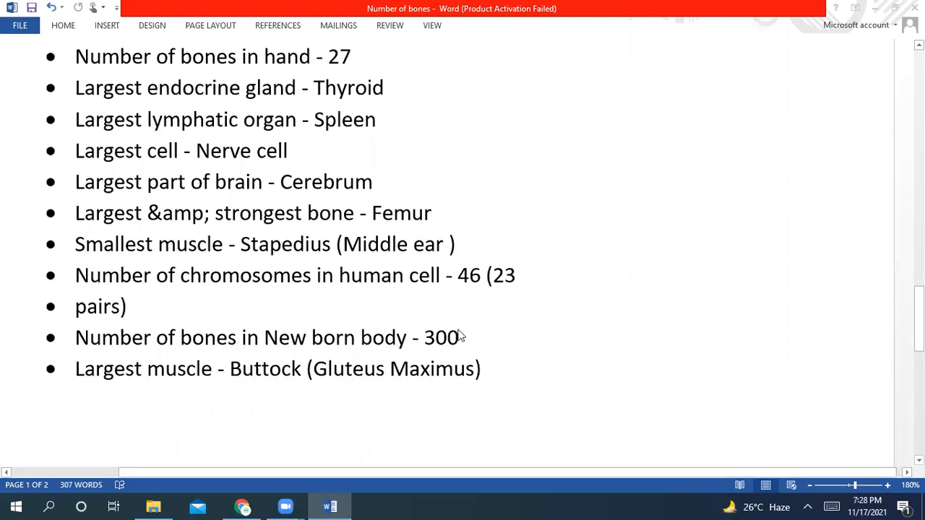
scroll("down", 3)
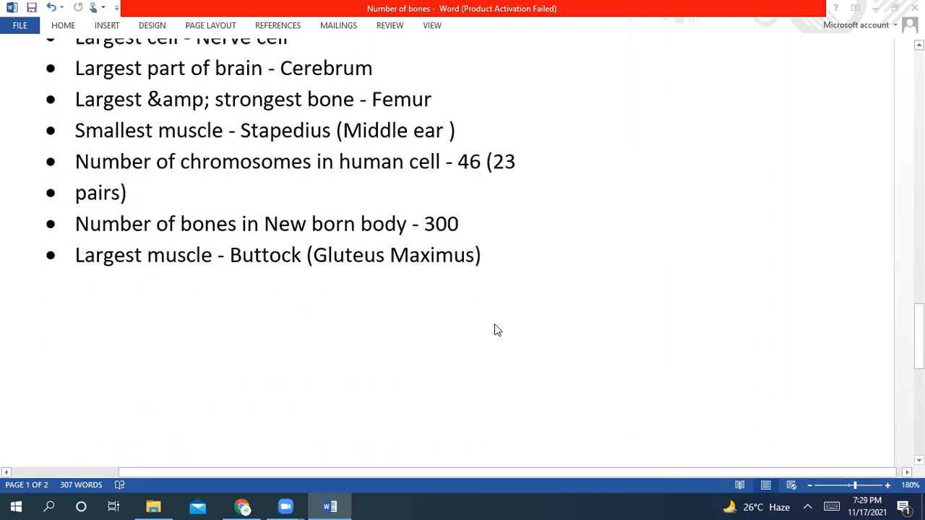
scroll("down", 3)
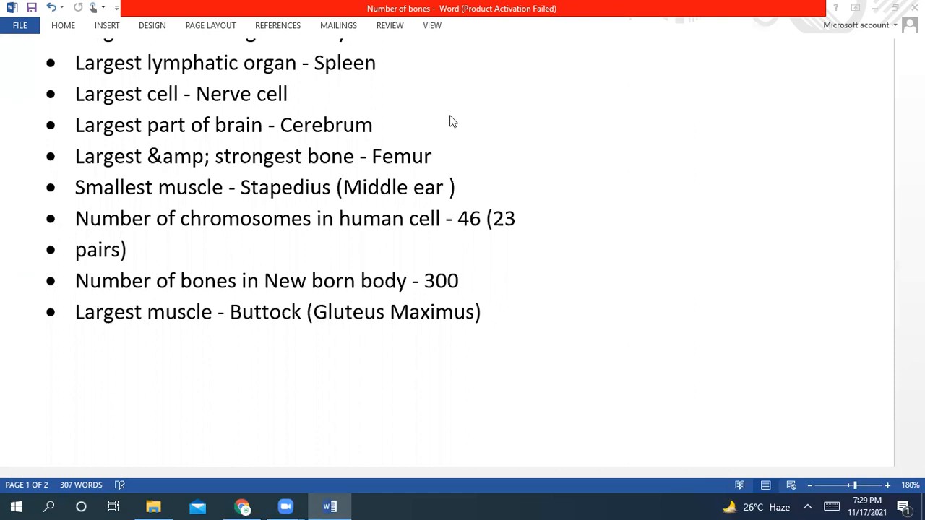
mouse_move(652, 119)
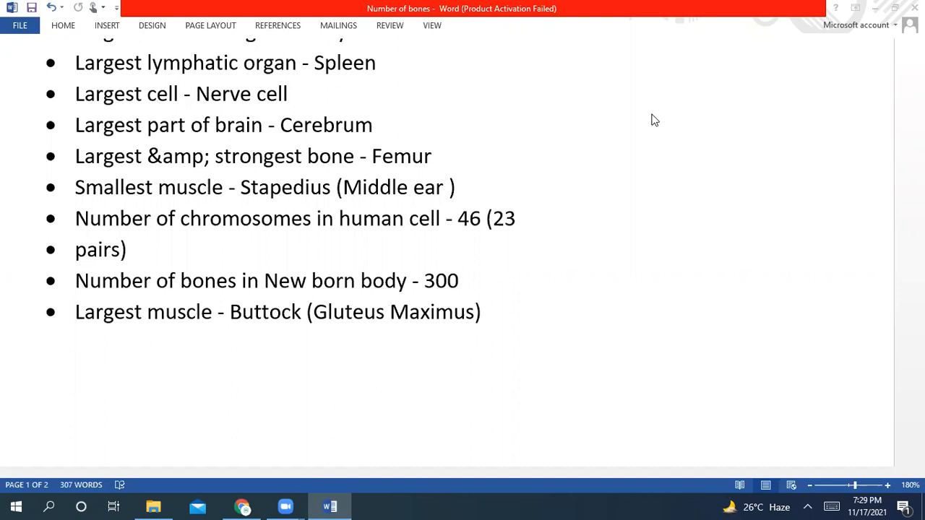
mouse_move(575, 31)
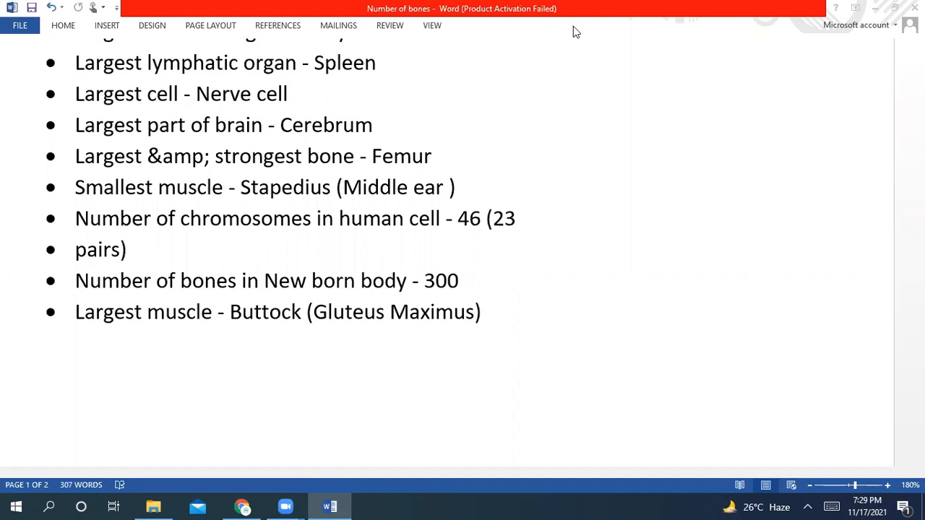